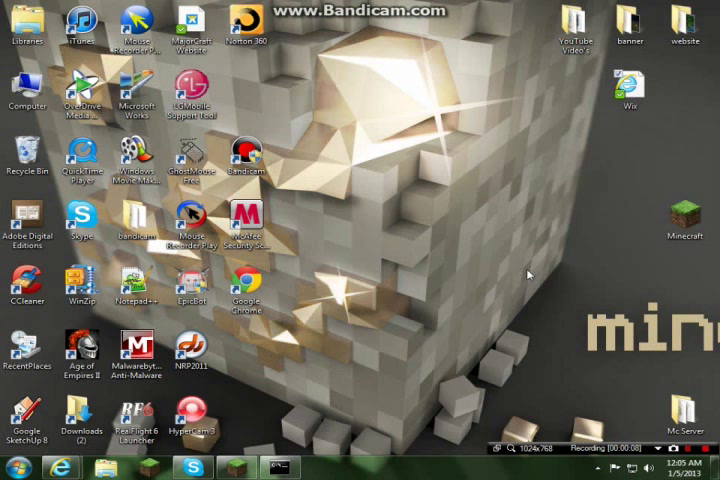
mouse_move(505, 294)
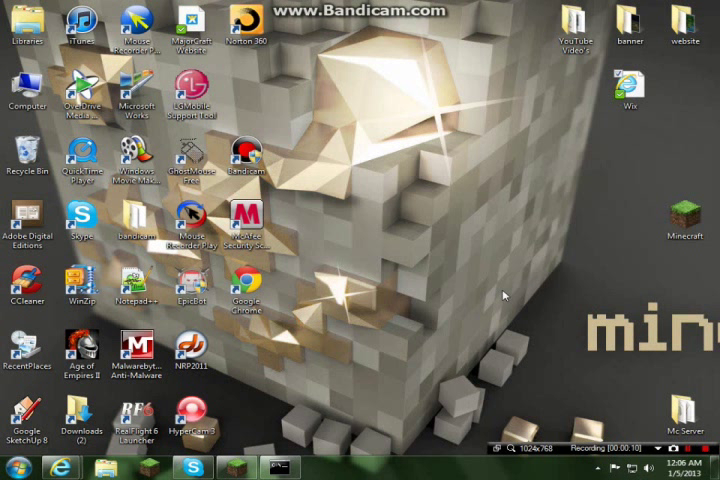
mouse_move(59, 466)
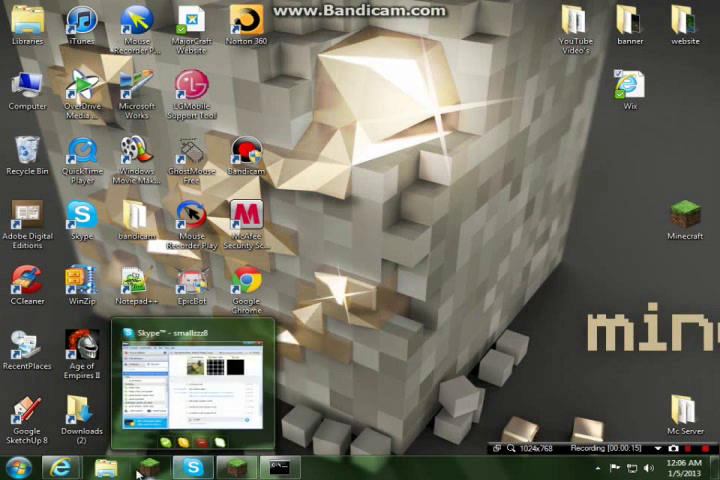
Navigate Mc Server > plugins > dynmap and bring up the configuration file's actions
left_click(97, 467)
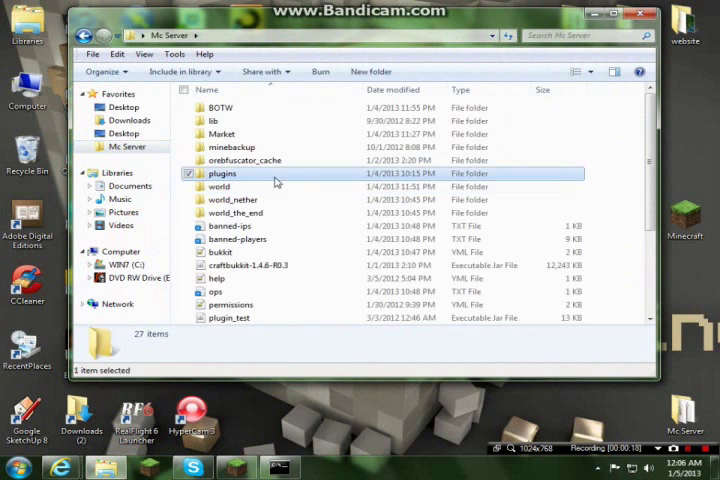
double_click(221, 173)
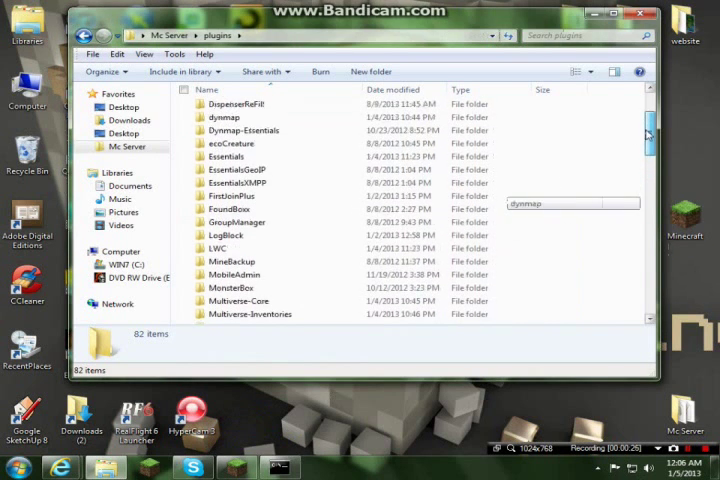
double_click(222, 116)
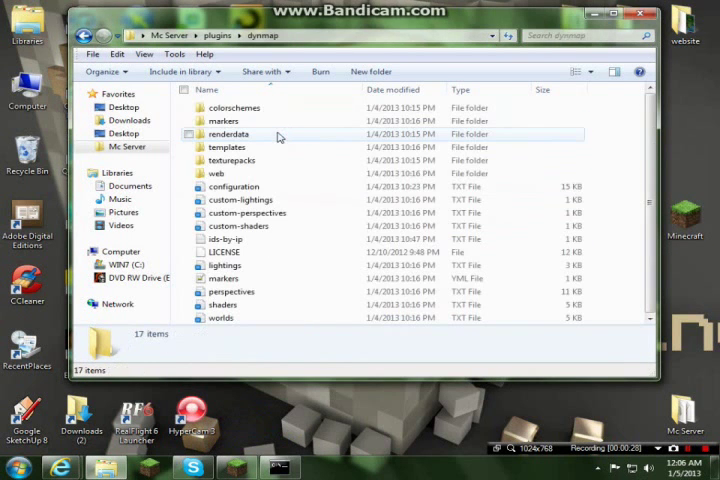
mouse_move(330, 299)
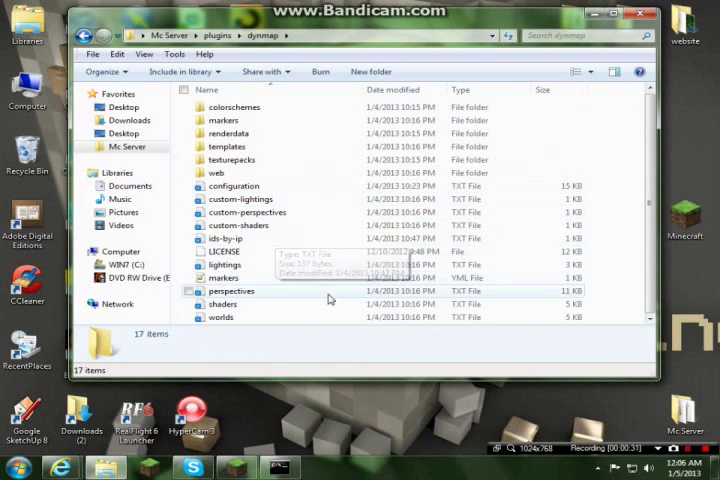
mouse_move(234, 186)
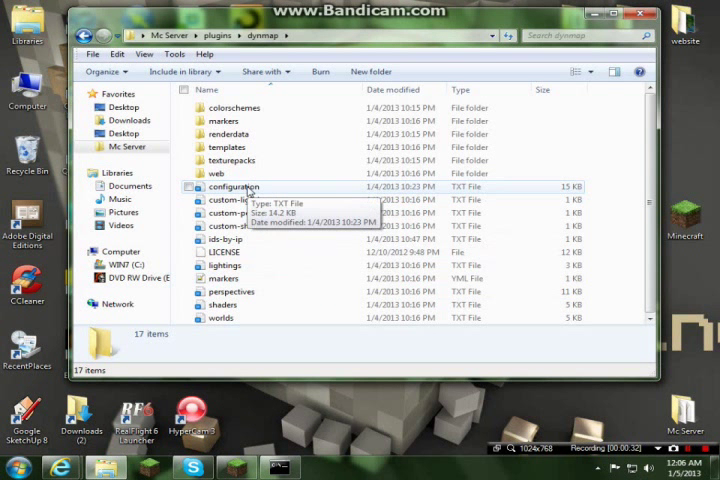
right_click(225, 187)
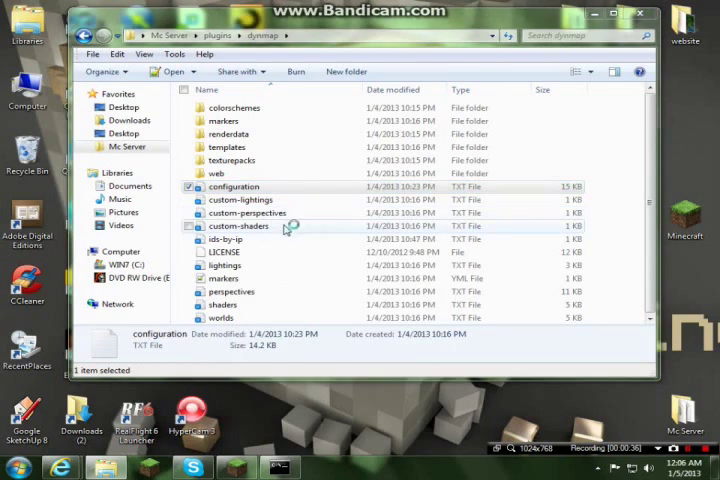
Review configuration.txt's map templates in Notepad++, then return to the MajorCraft website
double_click(234, 186)
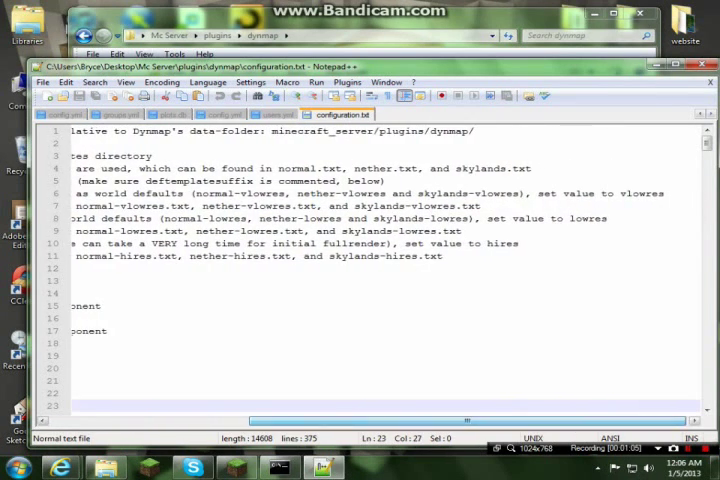
scroll("left", 3)
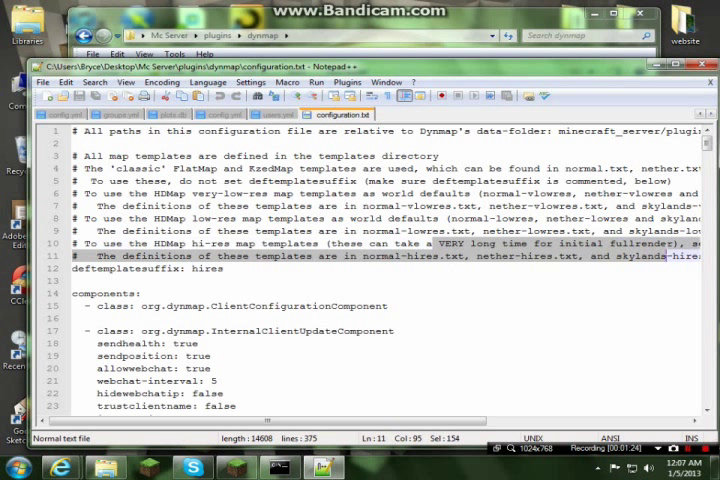
left_click(150, 368)
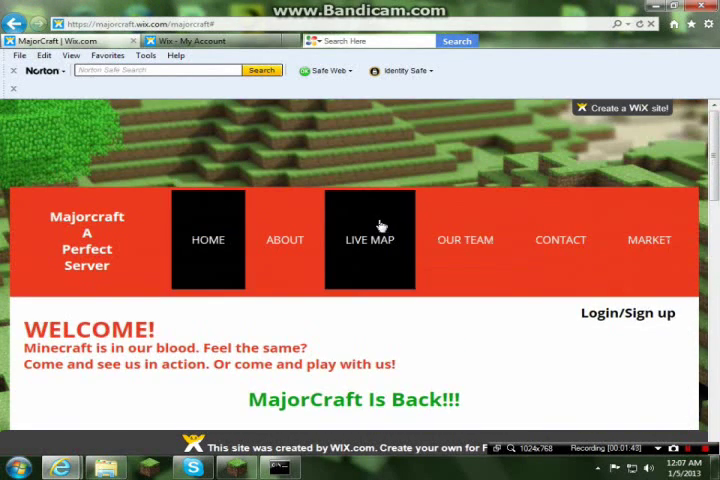
Browse the site's LIVE MAP page to check the embedded dynmap world map
left_click(369, 239)
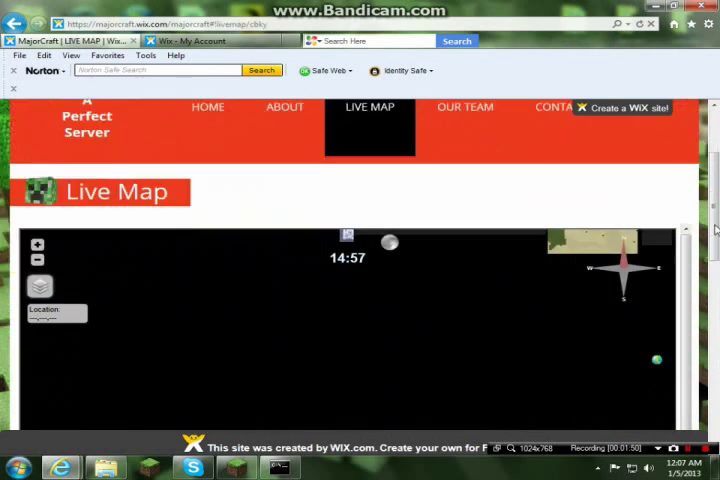
scroll("down", 3)
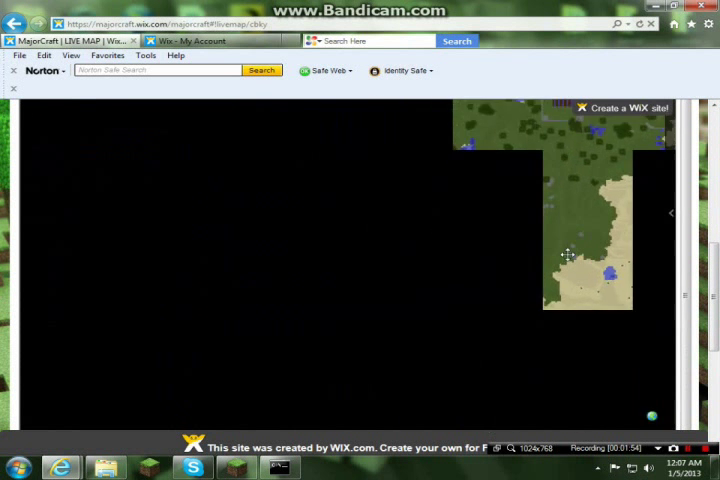
scroll("up", 3)
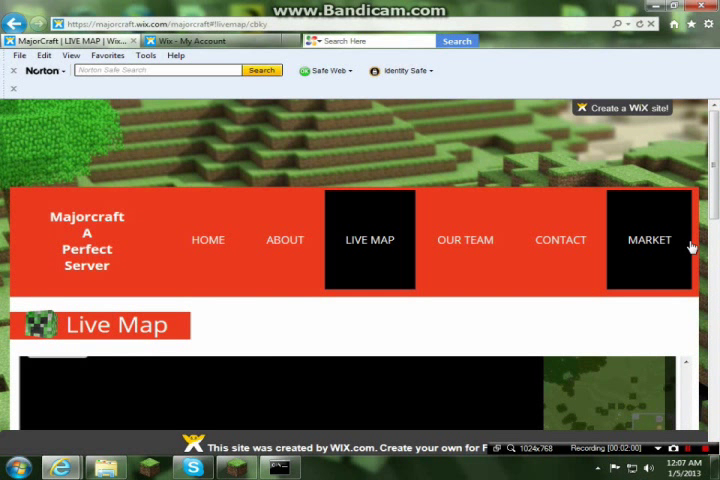
mouse_move(681, 265)
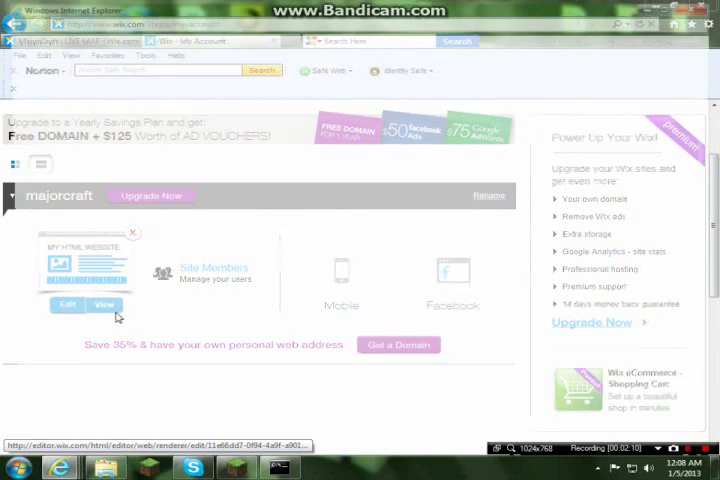
Edit the majorcraft site and scroll its LIVE MAP page to the map frame
left_click(66, 304)
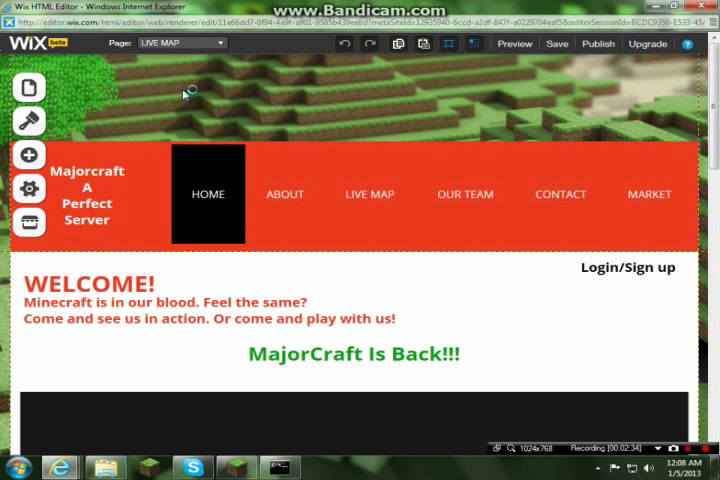
left_click(369, 194)
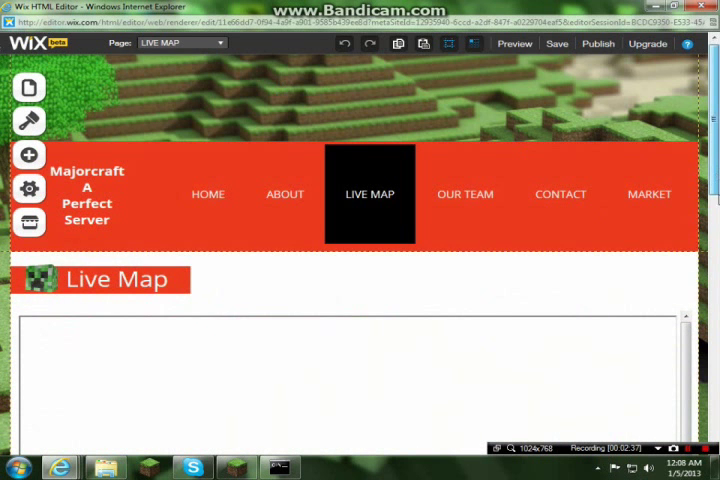
scroll("down", 3)
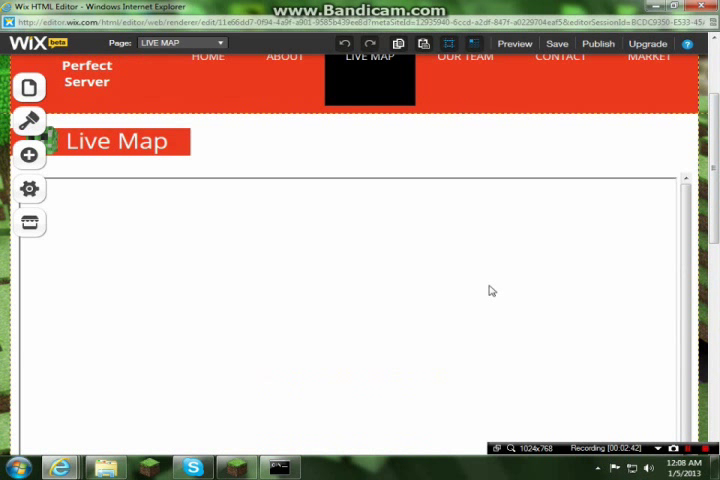
mouse_move(257, 274)
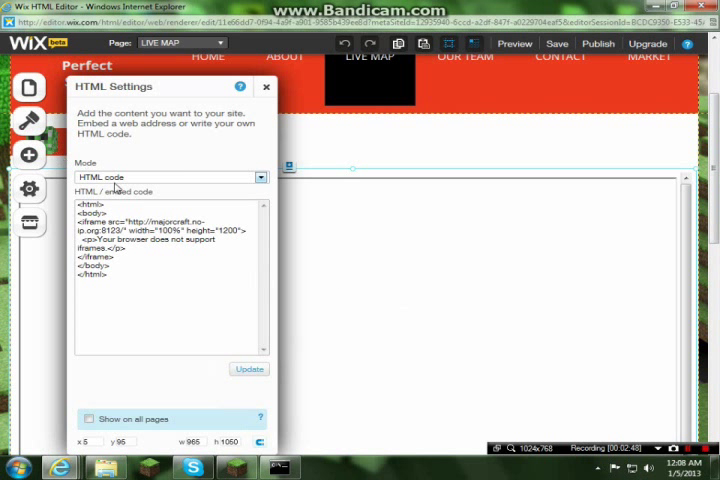
mouse_move(128, 159)
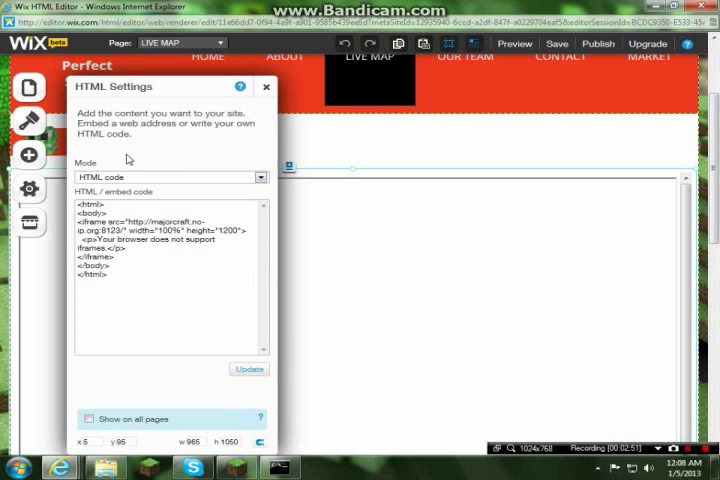
mouse_move(200, 177)
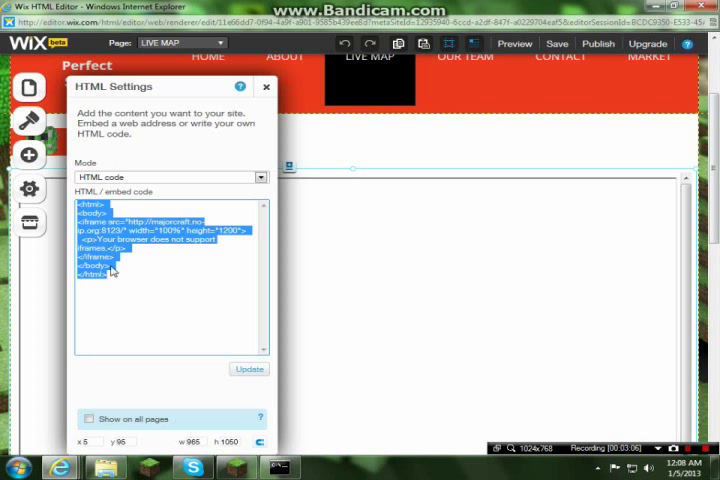
Update the HTML box with the dynmap iframe code and leave the editor for the live site
left_click(113, 268)
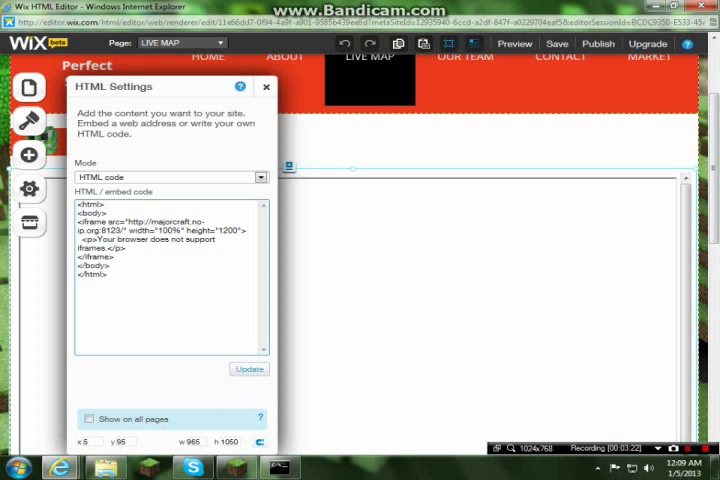
left_click(237, 369)
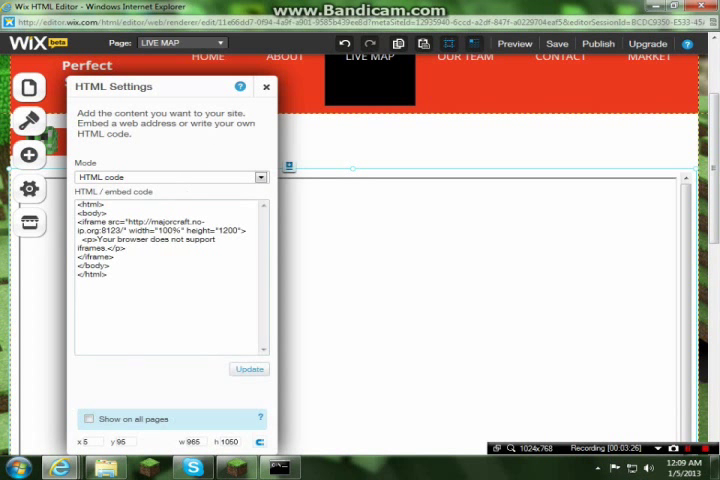
left_click(248, 369)
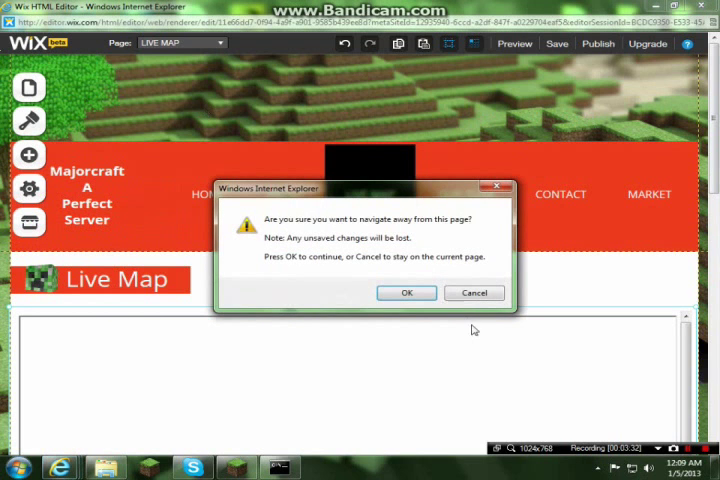
left_click(406, 292)
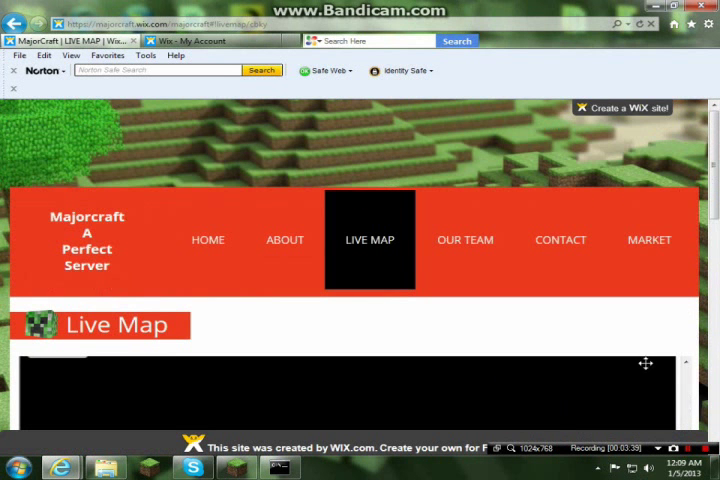
Refresh the published Live Map page so the dynmap controls and compass load
left_click(640, 25)
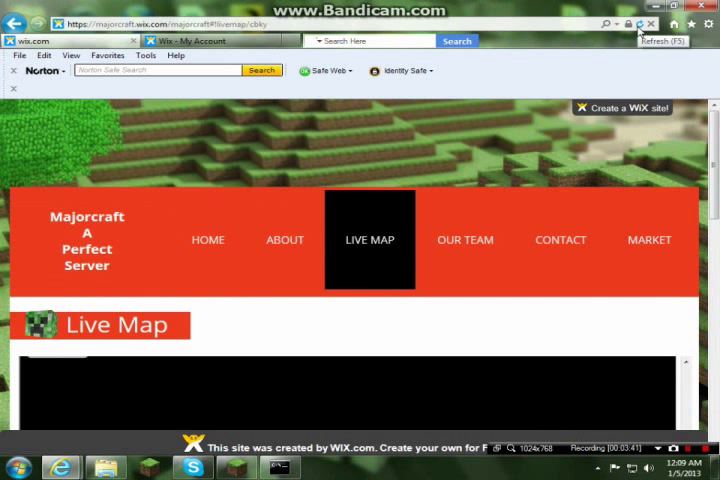
left_click(640, 23)
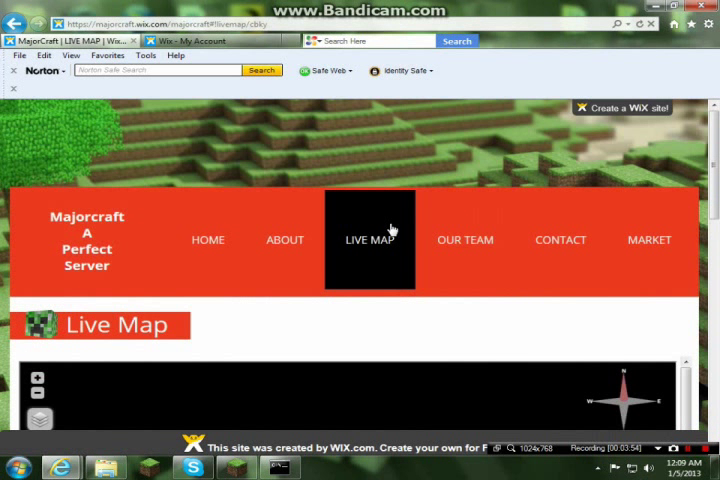
scroll("down", 3)
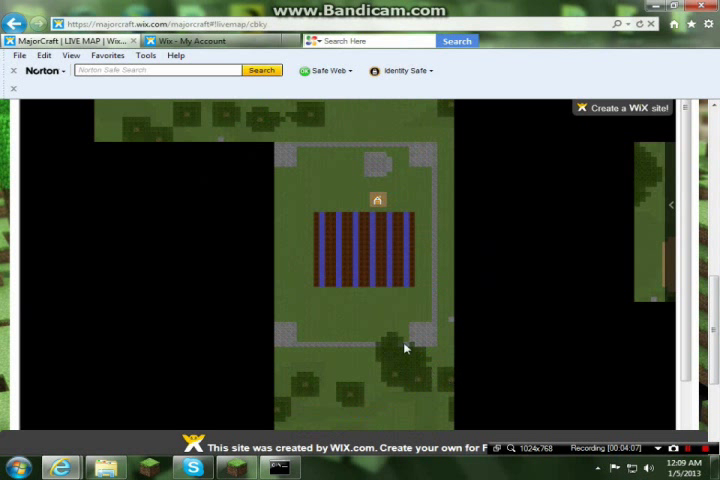
mouse_move(322, 173)
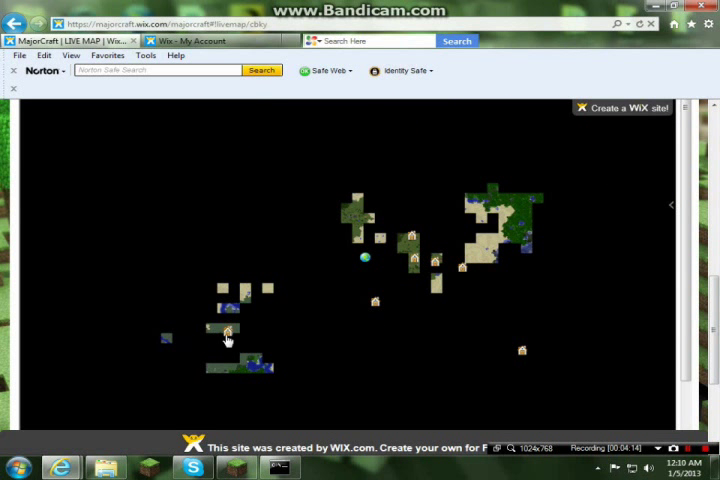
mouse_move(227, 332)
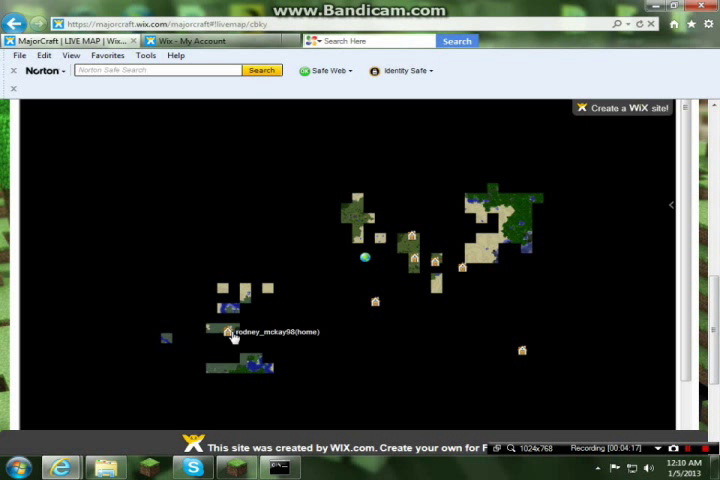
mouse_move(492, 343)
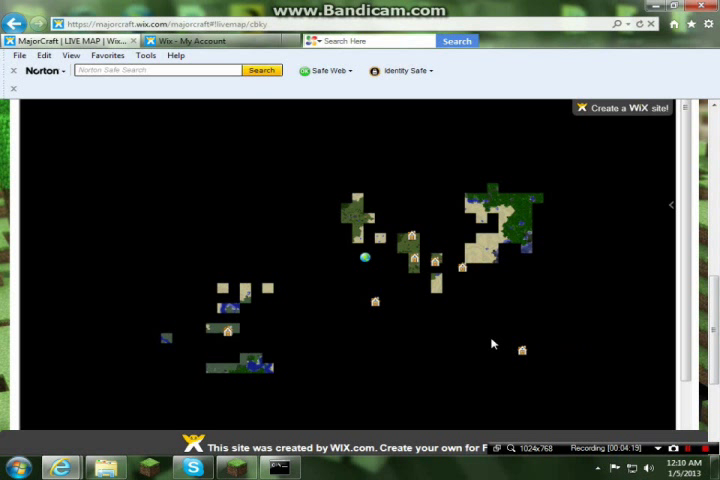
mouse_move(259, 132)
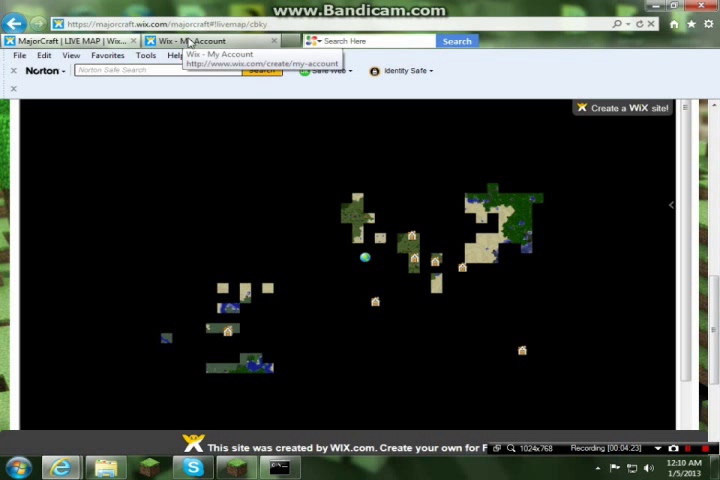
mouse_move(316, 423)
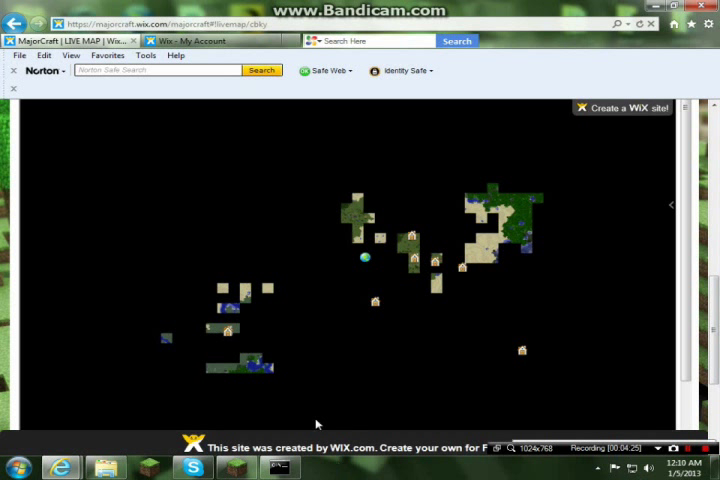
scroll("down", 3)
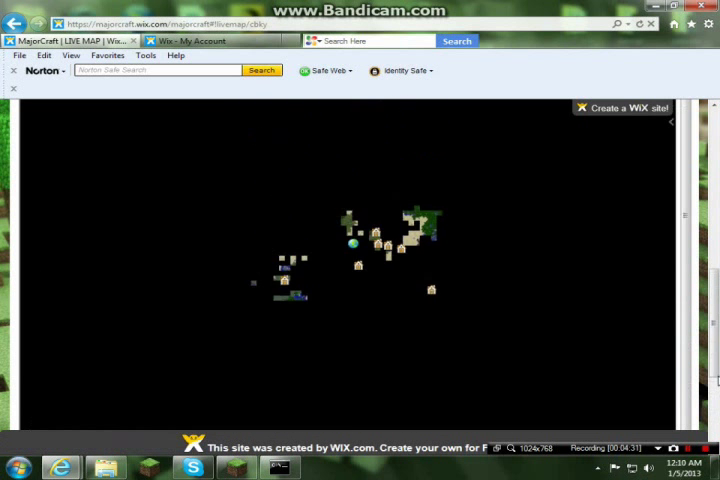
scroll("up", 3)
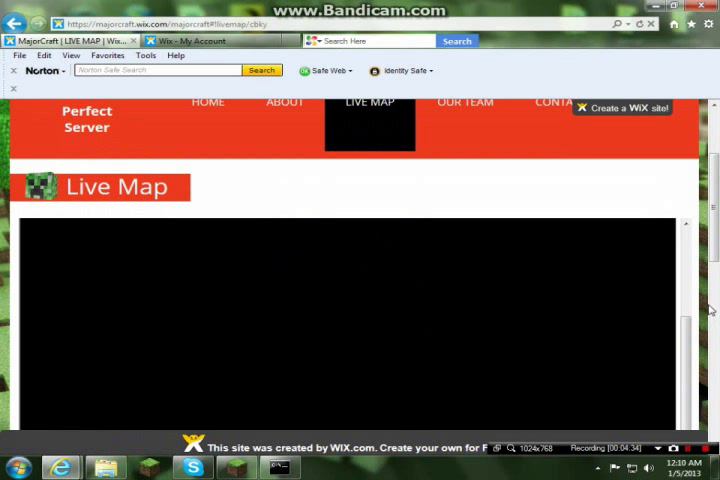
scroll("up", 3)
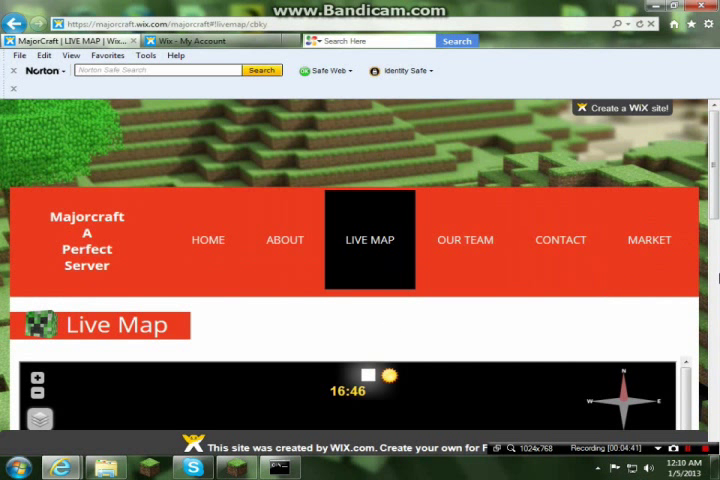
scroll("down", 3)
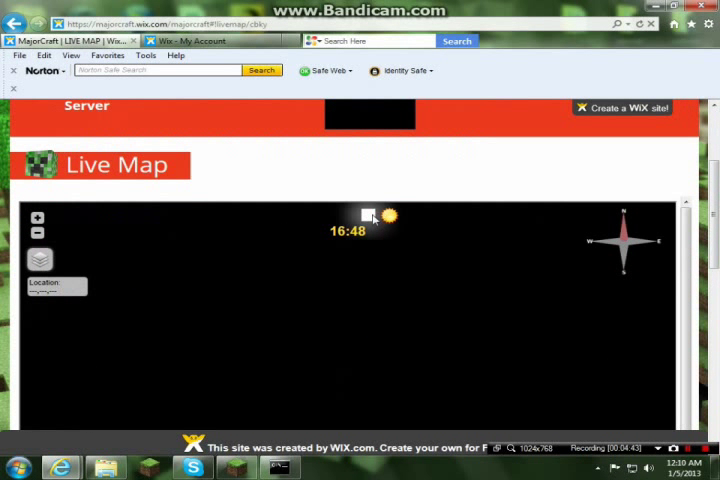